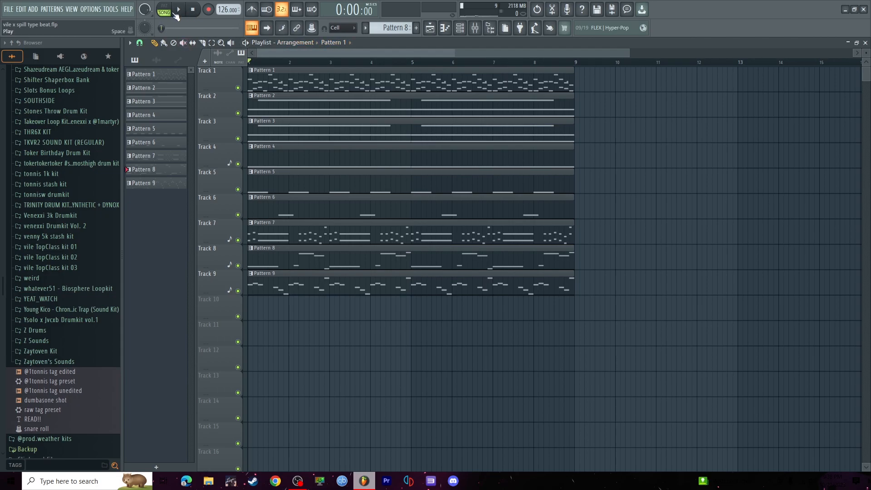
Play back the arrangement, then view Pattern 1's notes on the Kontakt 7 marimba
click(178, 10)
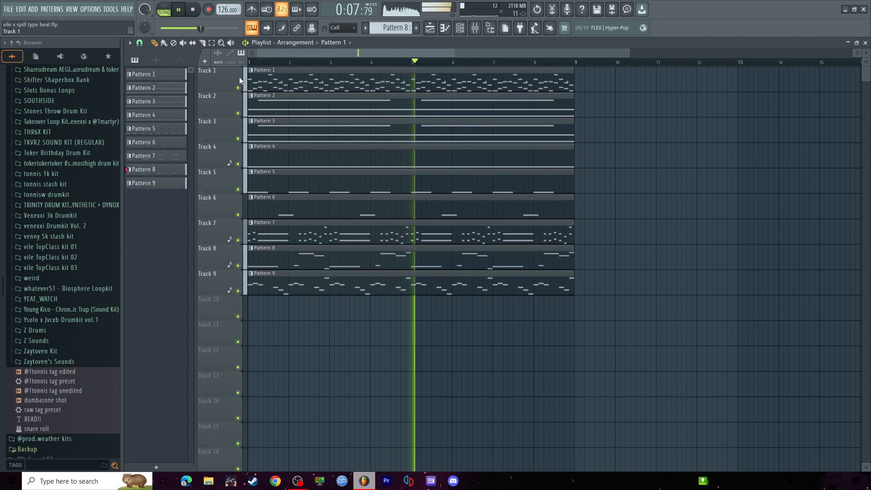
click(192, 9)
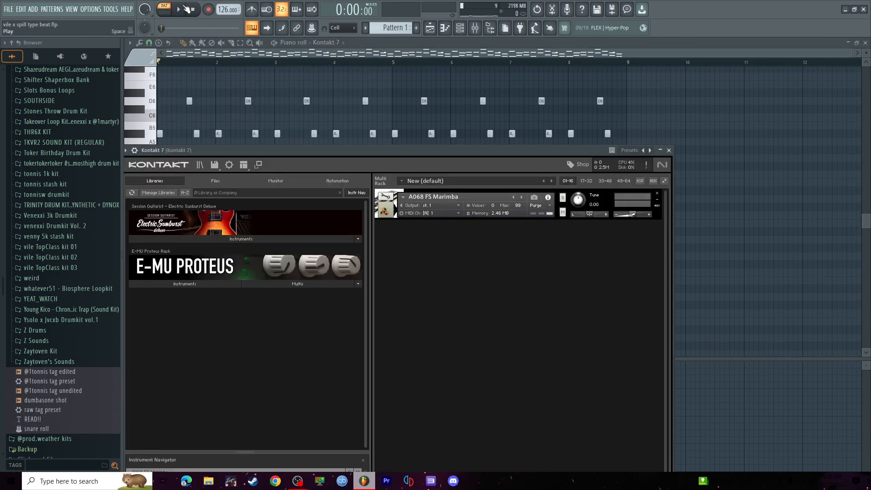
Play Pattern 2's Kontakt 7 #2 Rezo Pad chords, stop, and switch to Pattern 3
click(178, 9)
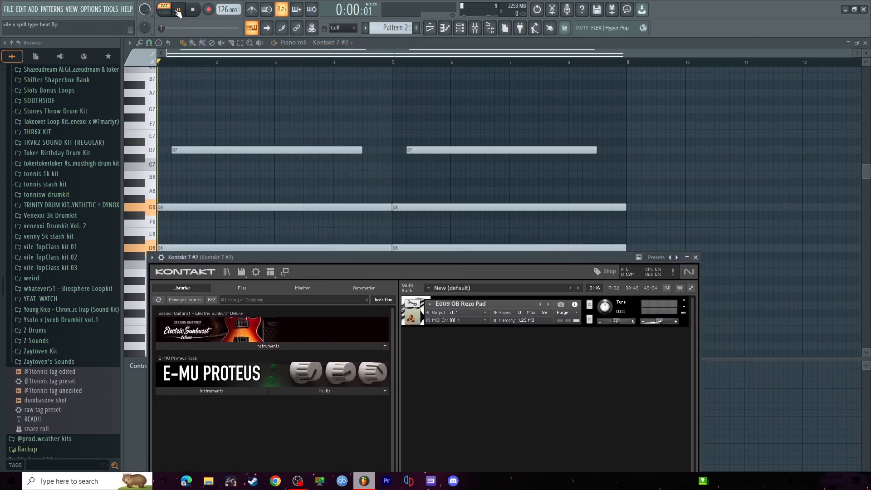
click(178, 9)
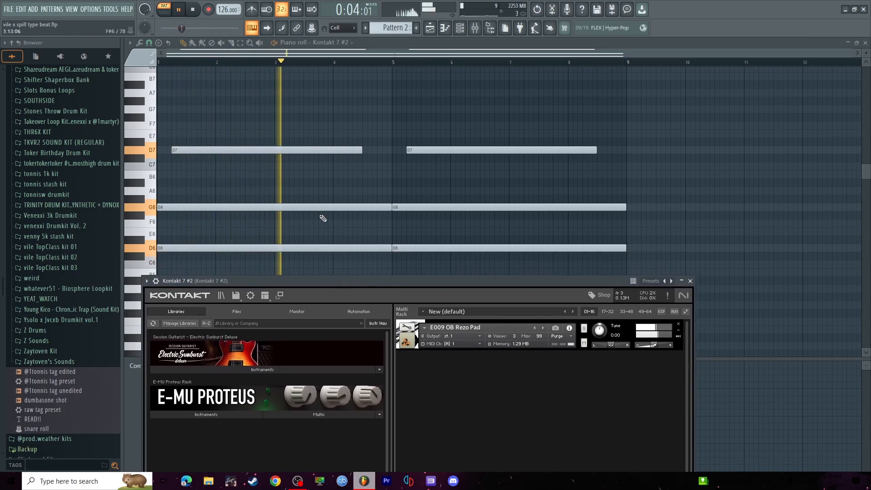
click(192, 9)
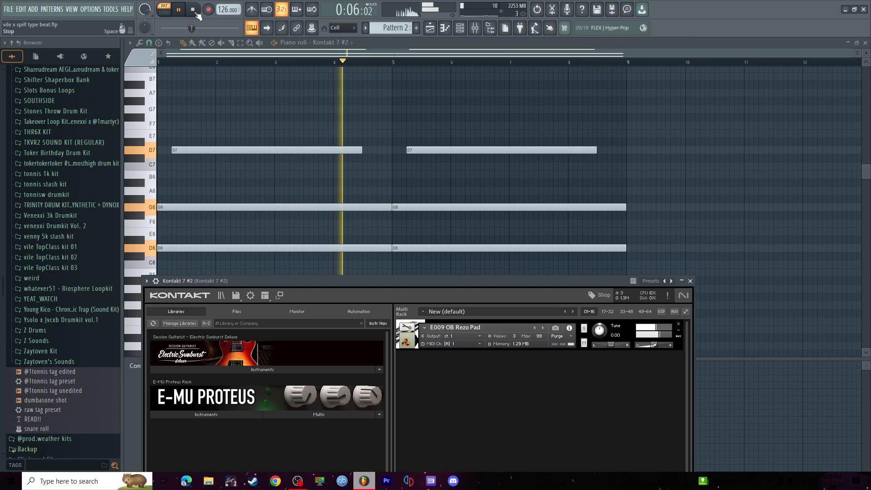
click(331, 42)
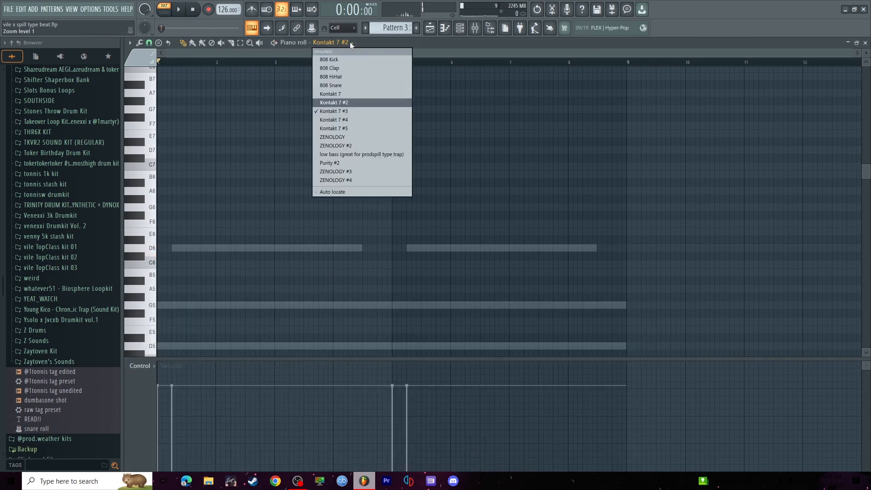
Select Kontakt 7 #3 and play Pattern 3's Glass Organ chords
click(334, 111)
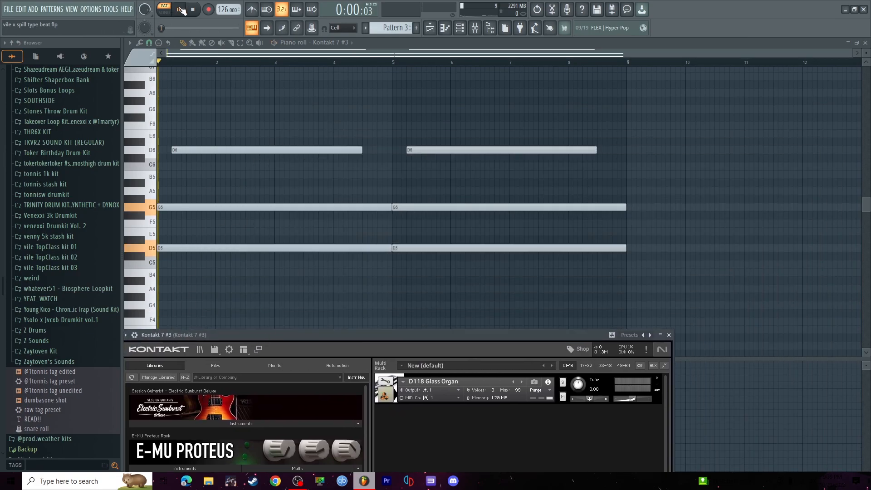
click(163, 10)
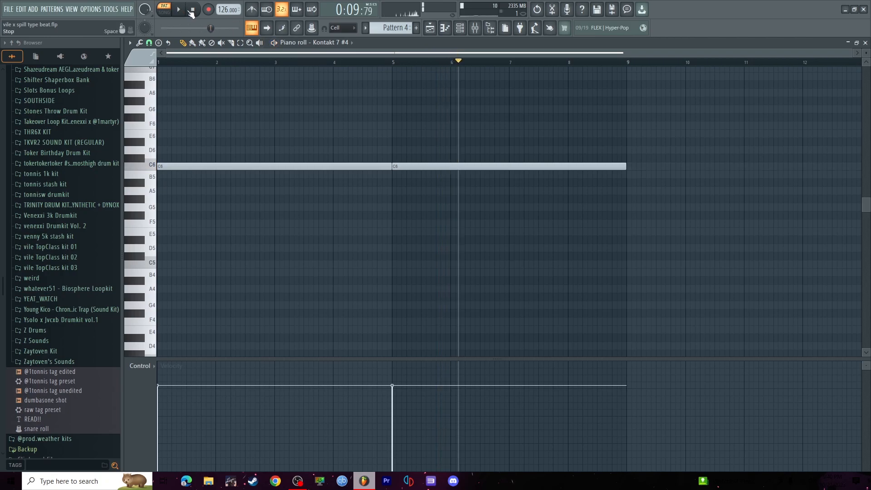
Stop playback, view Patterns 5 and 6 with ZENOLOGY selected, then bring up Pattern 7
click(394, 27)
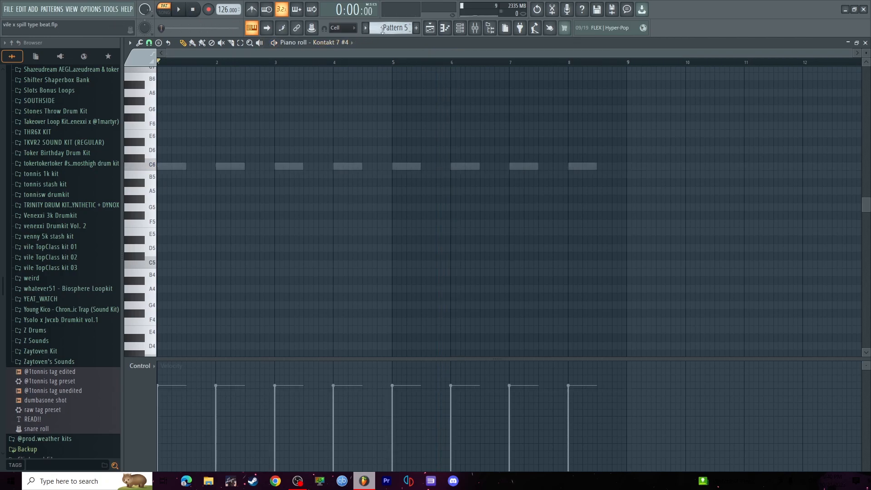
click(322, 42)
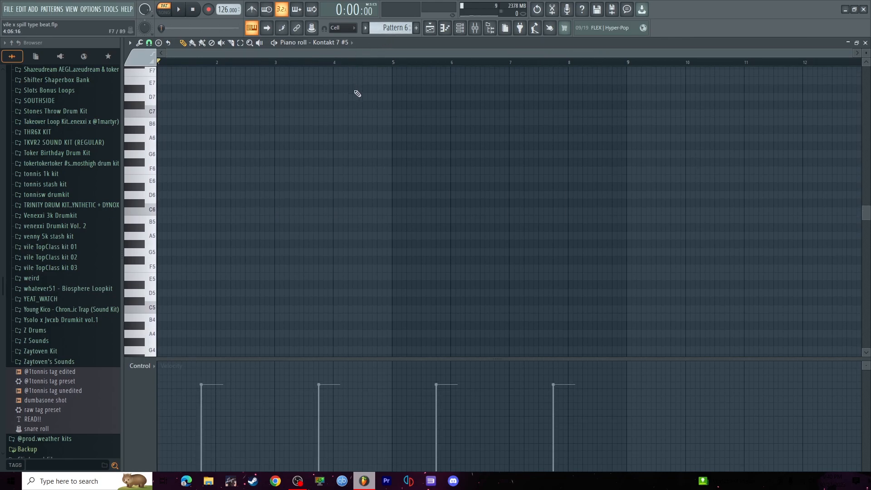
click(332, 42)
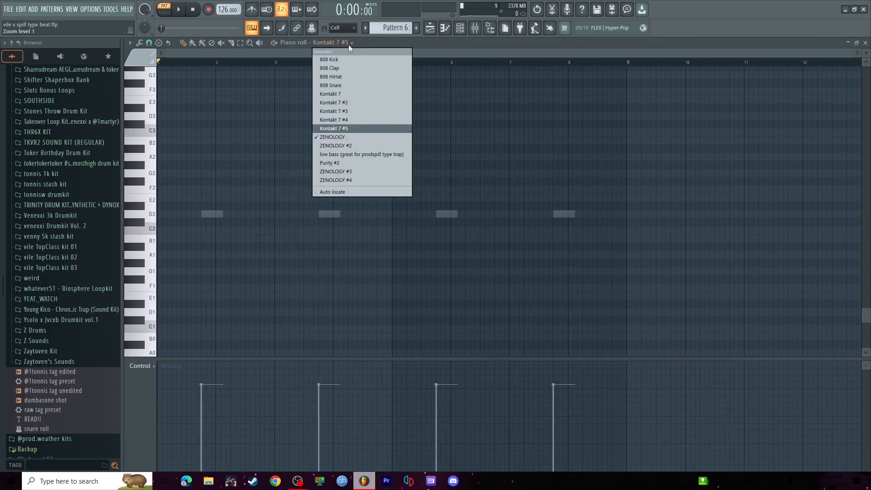
click(332, 136)
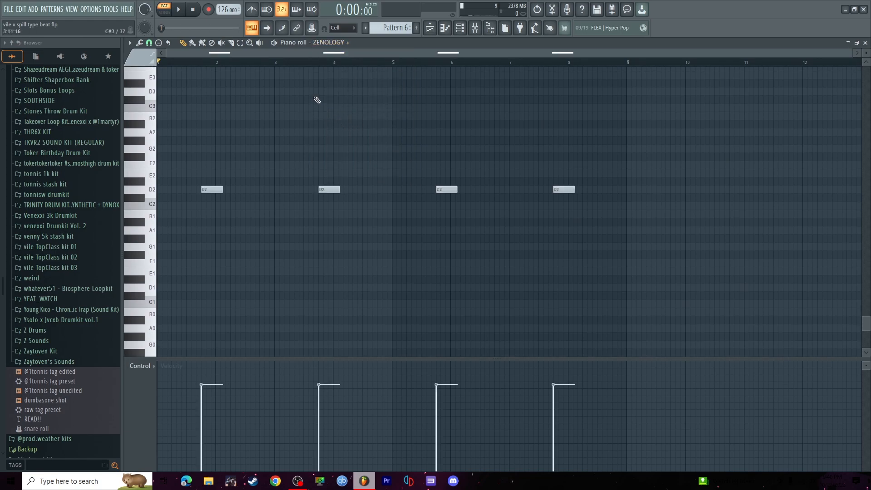
click(178, 9)
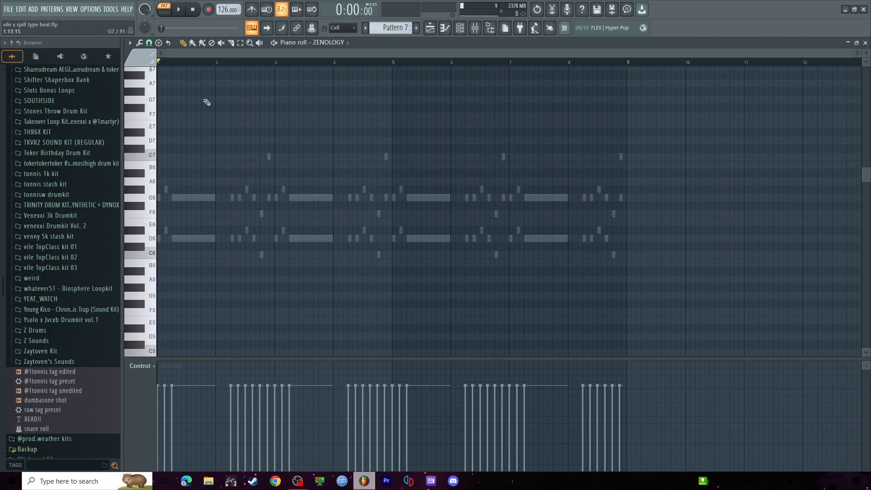
Play Pattern 7 on ZENOLOGY #2 Tpt Sect, view Pattern 9's arpeggio, then return to the playlist
click(179, 9)
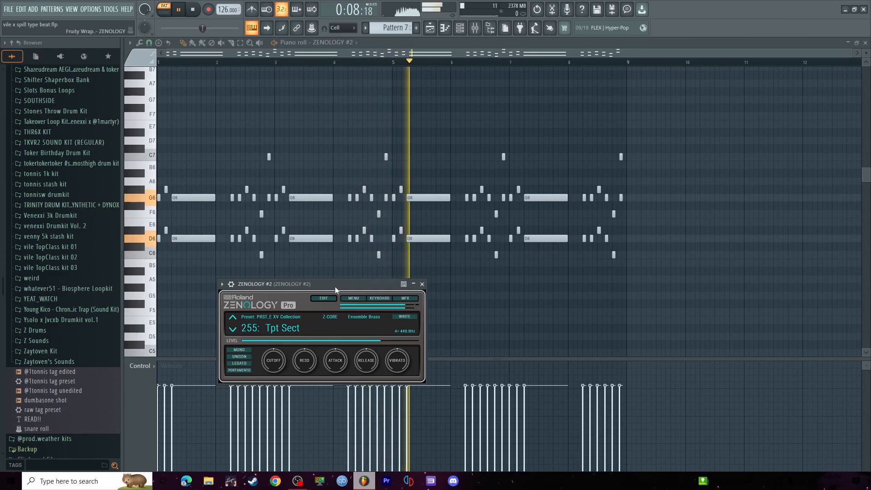
click(193, 9)
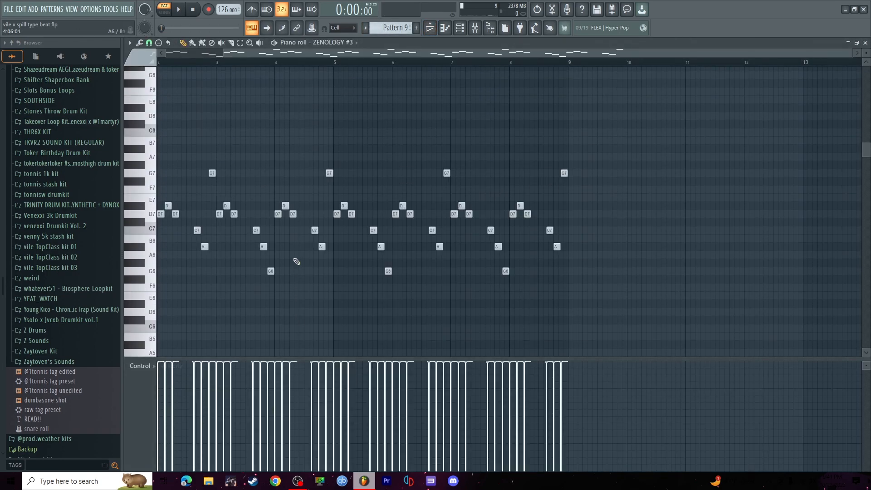
click(178, 10)
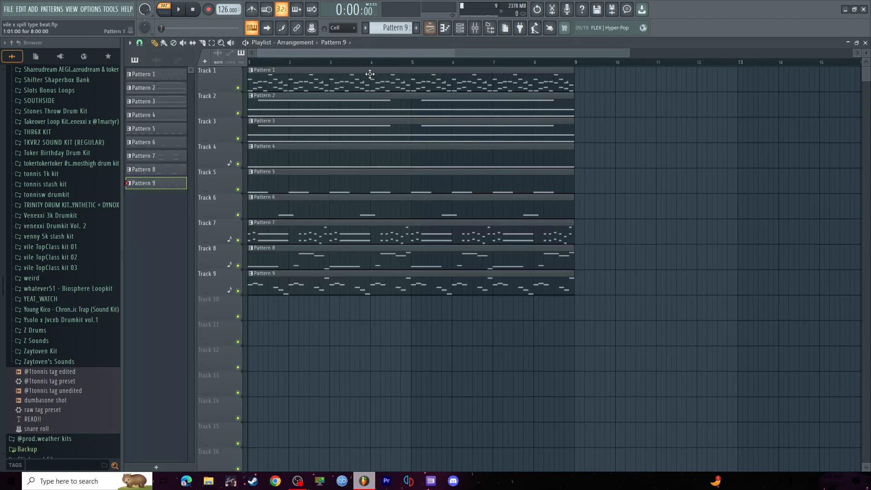
Open recent project vilexspill.flp, play its arrangement, and show the Mixer
click(8, 9)
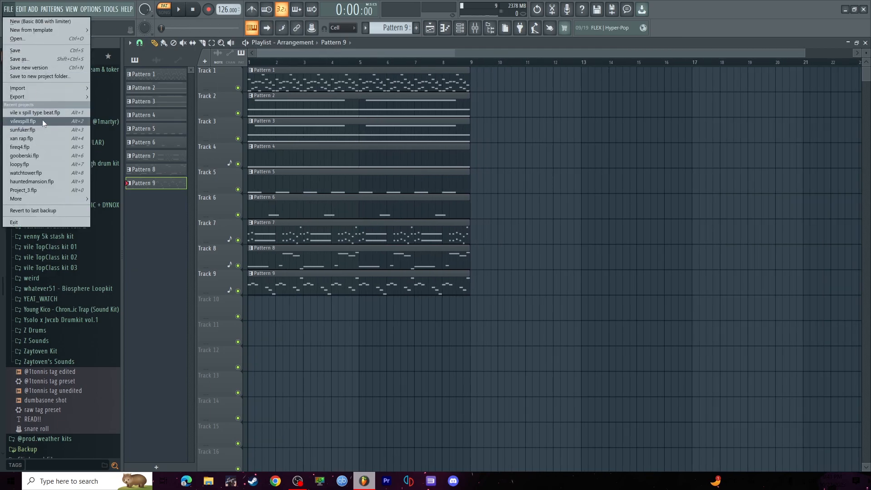
click(33, 112)
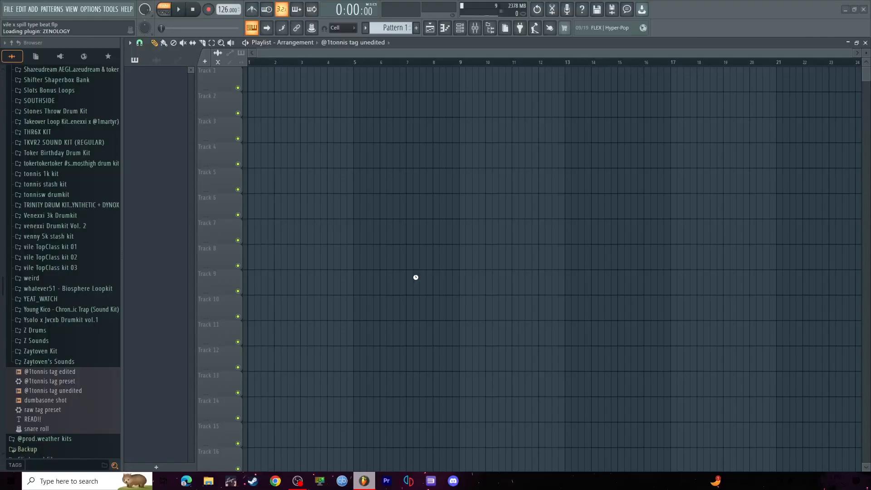
mouse_move(272, 207)
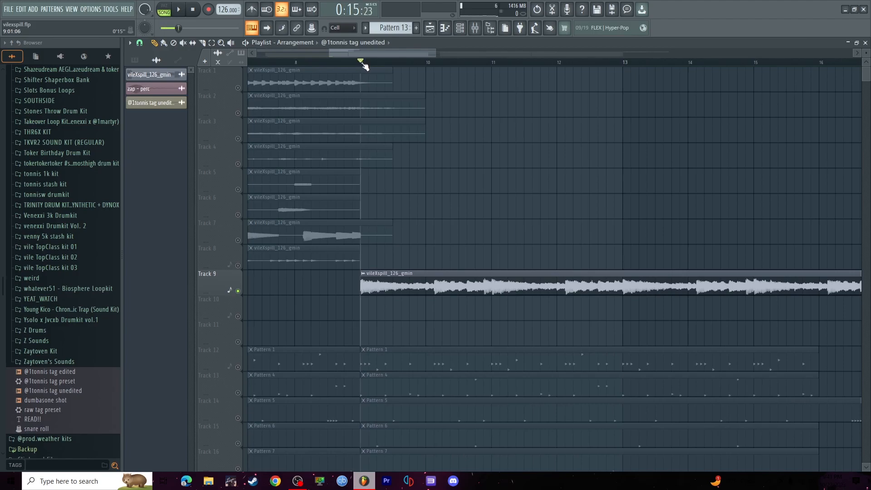
click(177, 10)
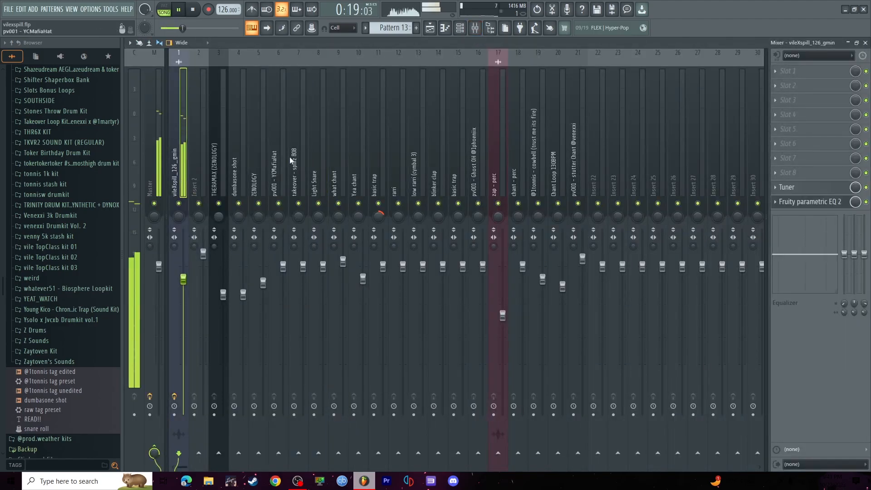
click(429, 28)
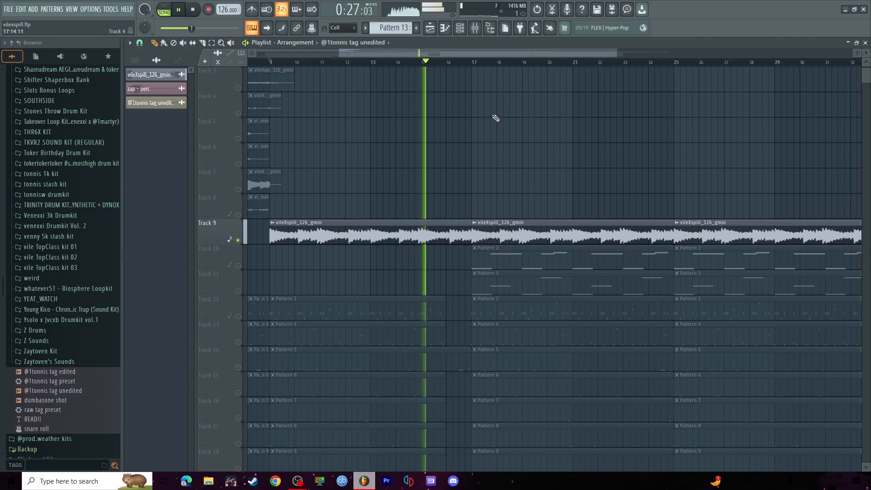
Inspect the dumbasone shot channel's Volume envelope settings from the playlist
right_click(216, 273)
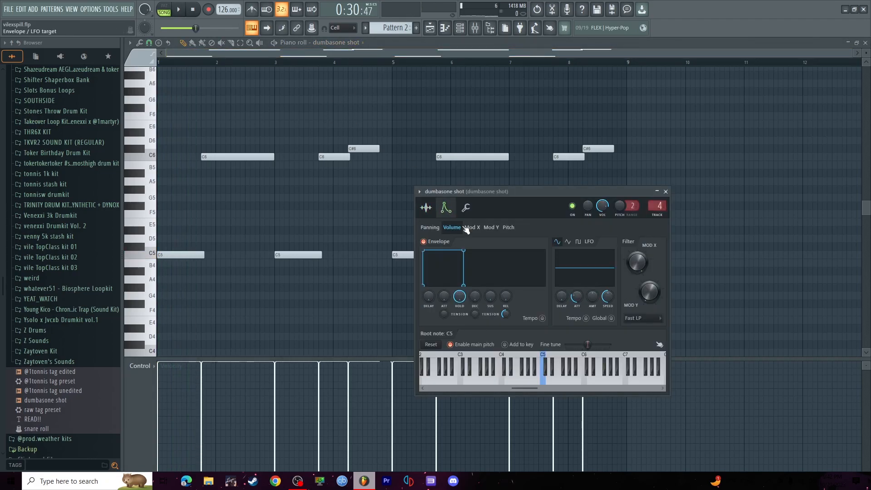
click(465, 207)
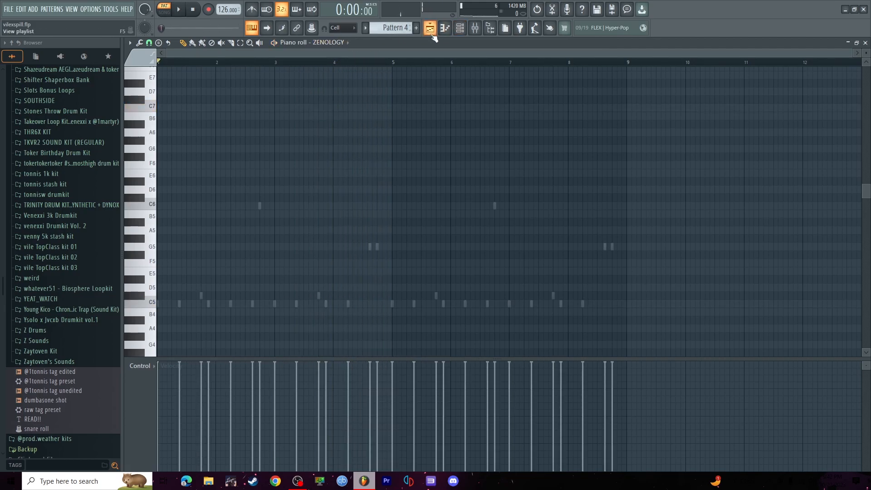
Revisit the Patterns 1–13 playlist, then open Pattern 2 for pv001 - YCMafiaHat
click(430, 28)
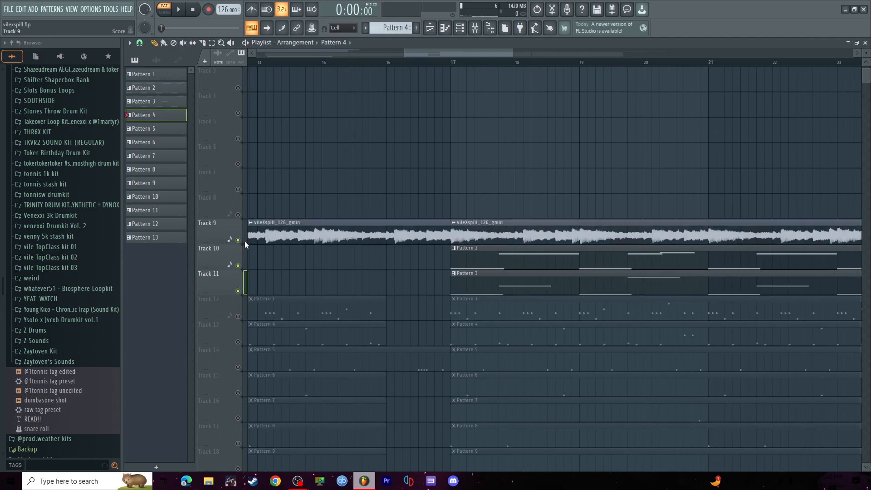
click(178, 10)
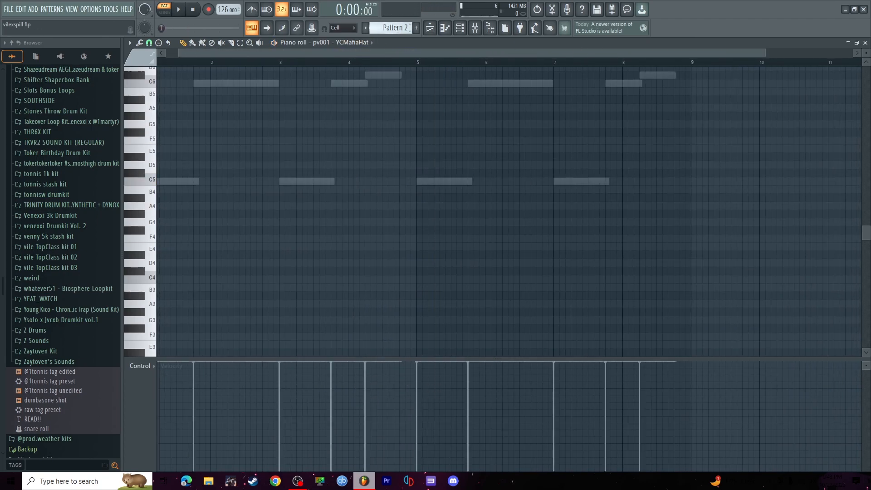
Target Pattern 4 to venexxi spinz 808 and Pattern 5 to prodspill - snare, then open Pattern 6
click(351, 42)
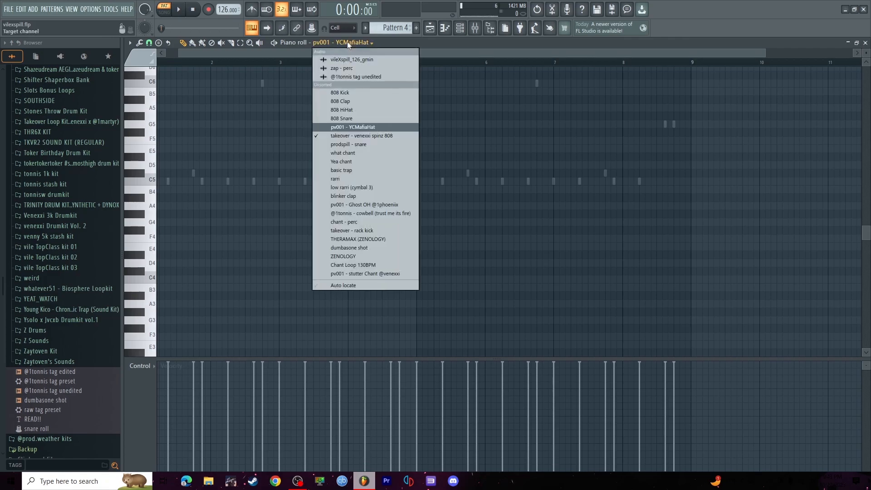
click(361, 135)
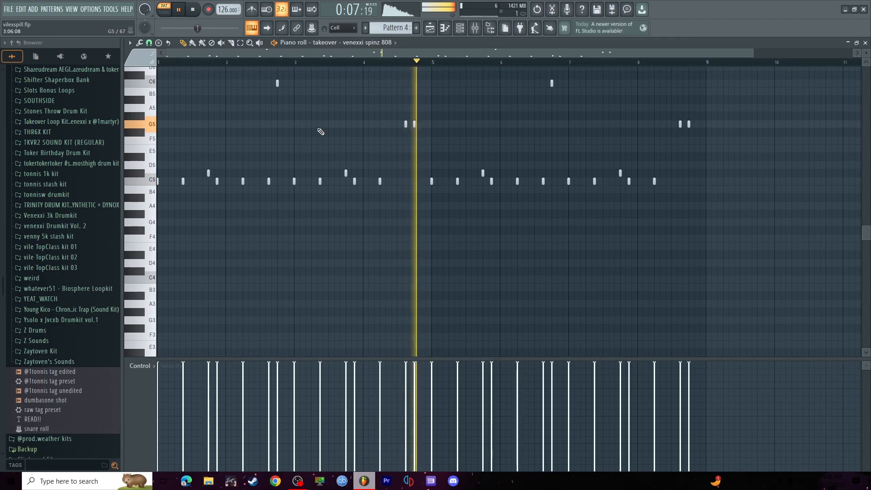
click(193, 10)
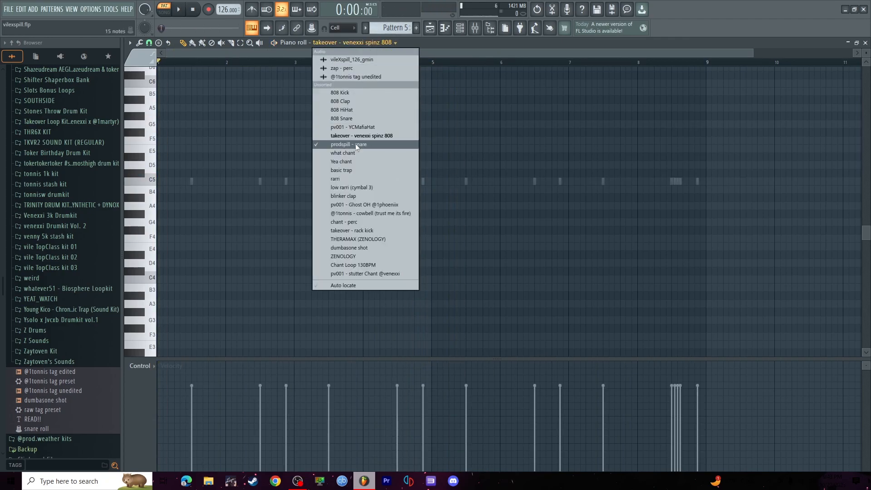
click(351, 144)
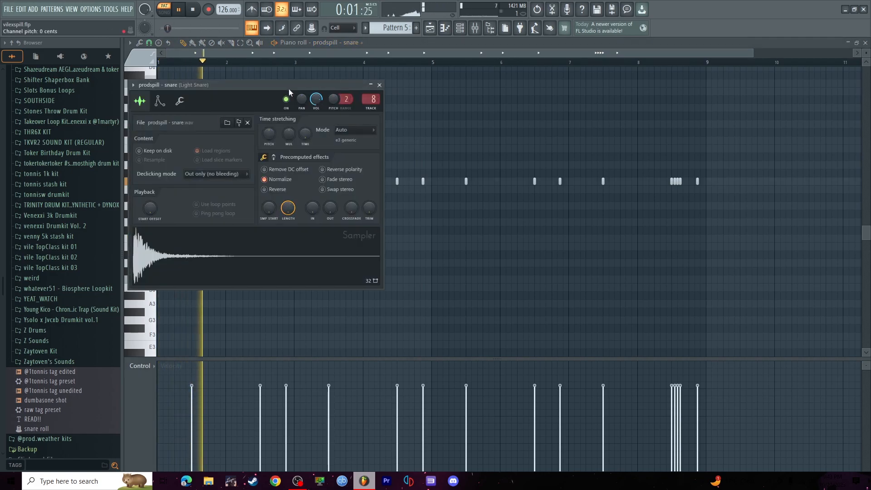
click(378, 85)
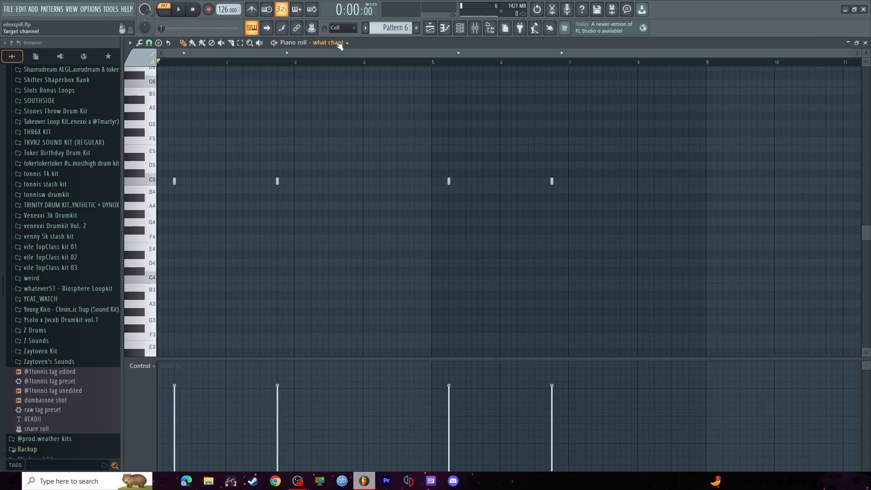
Step through Patterns 6–14, targeting basic trap, Ghost OH and cowbell, then return to the playlist
click(179, 9)
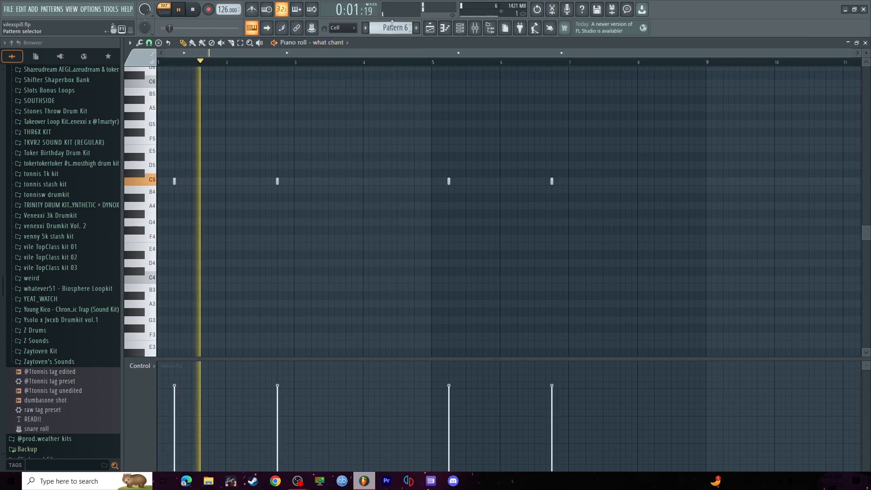
click(178, 10)
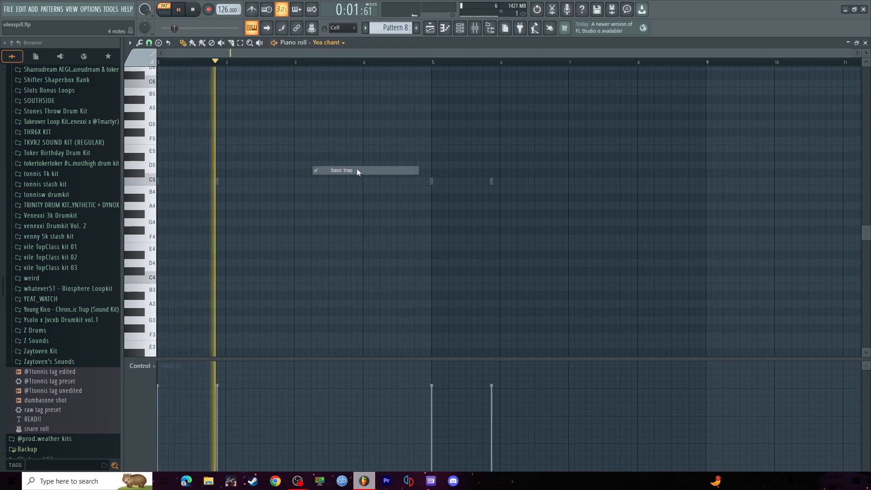
double_click(341, 170)
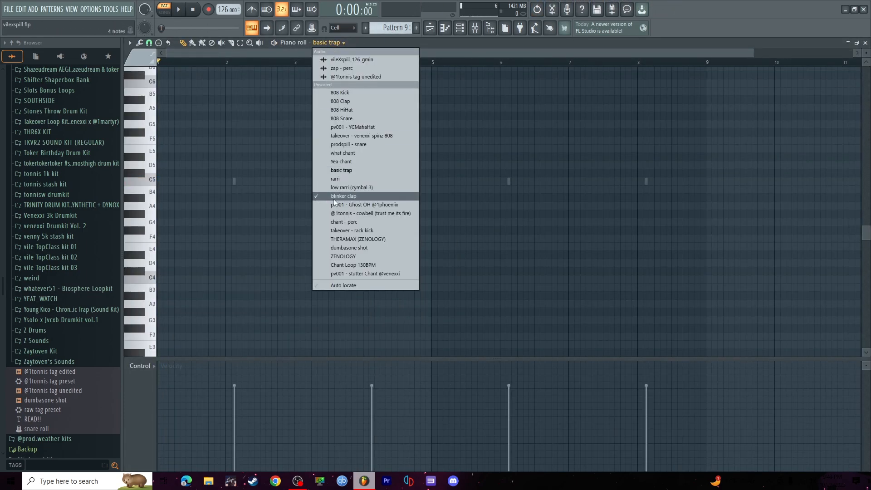
click(344, 196)
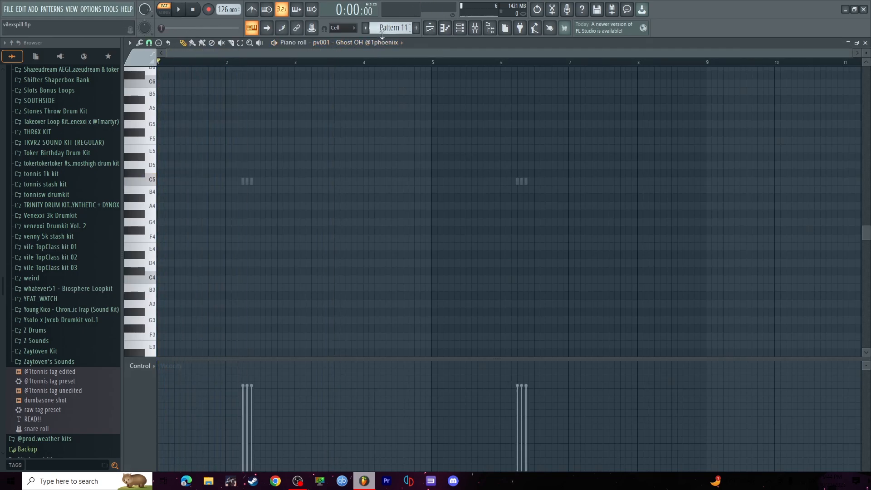
click(177, 10)
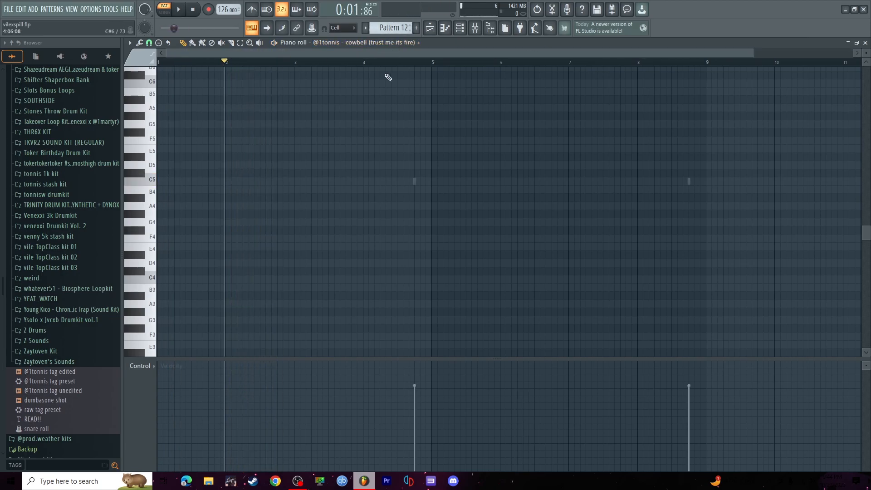
click(177, 9)
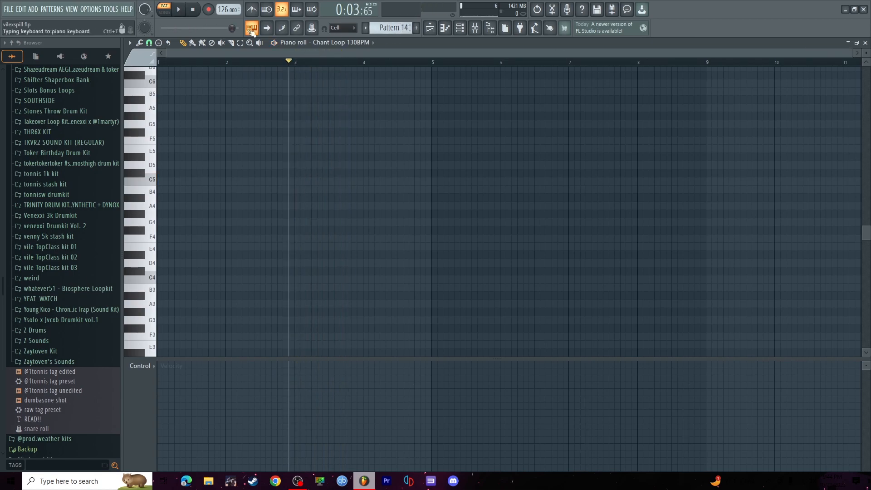
click(251, 28)
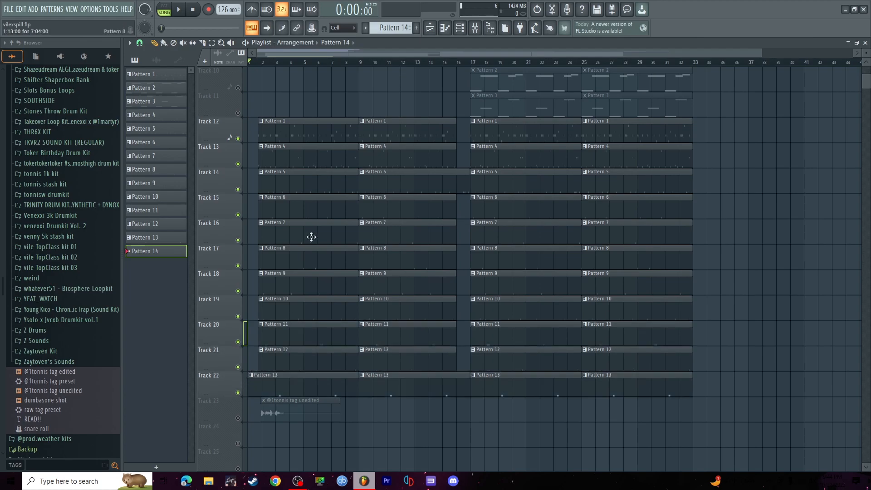
click(178, 9)
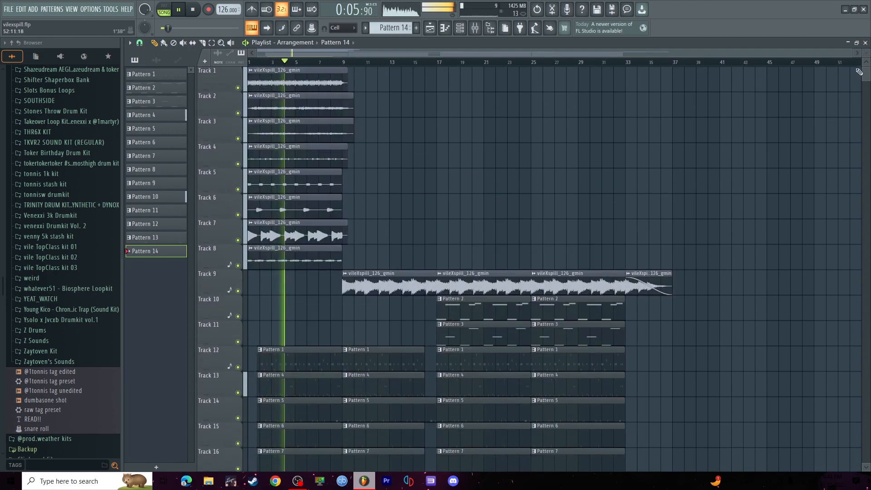
scroll(down, 3)
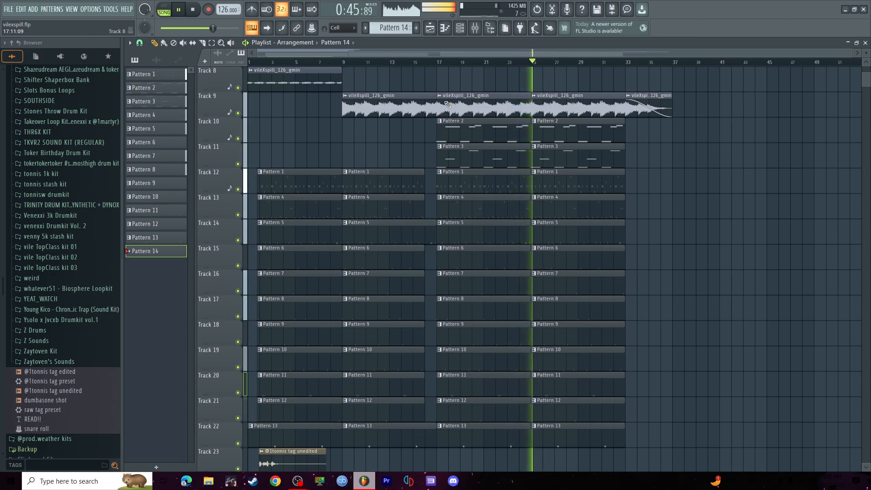
click(192, 10)
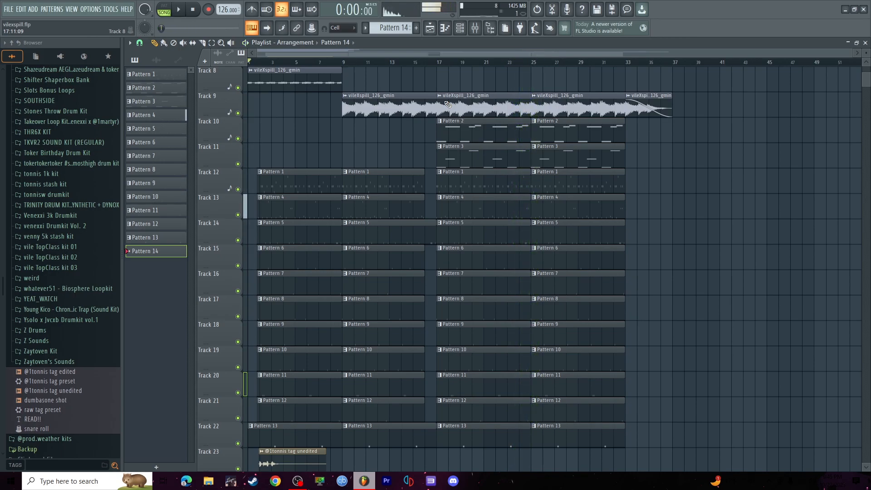
click(297, 481)
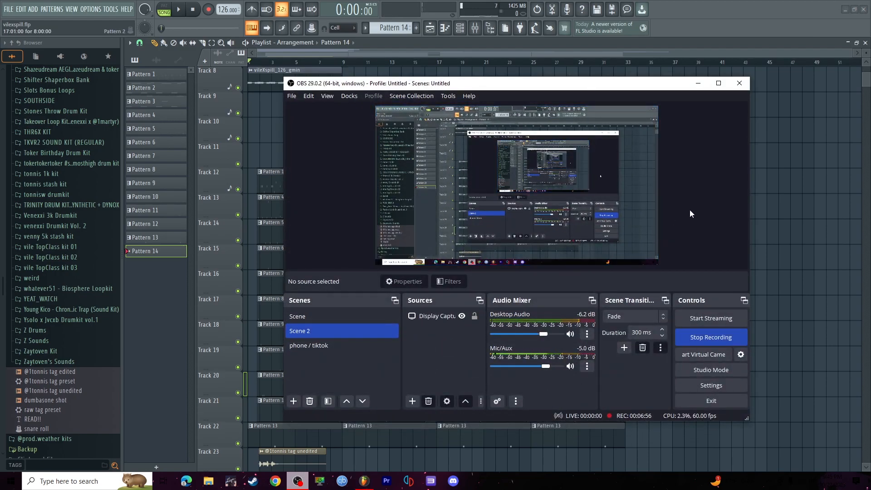